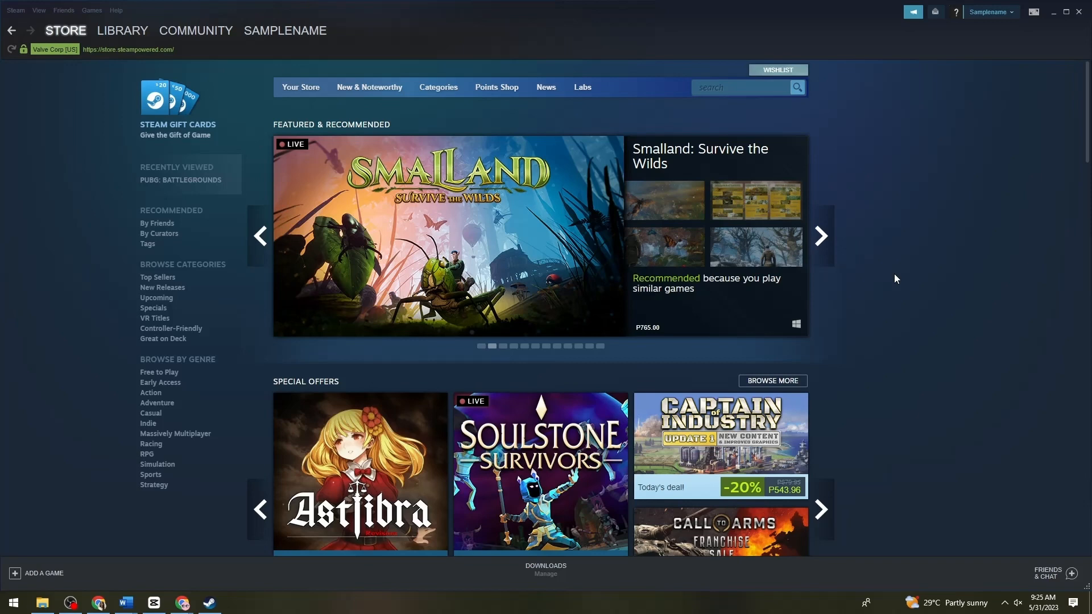
Open Steam Settings from the Steam menu to reach the Family library sharing options.
{"action": "left_click", "coordinate": [820, 236]}
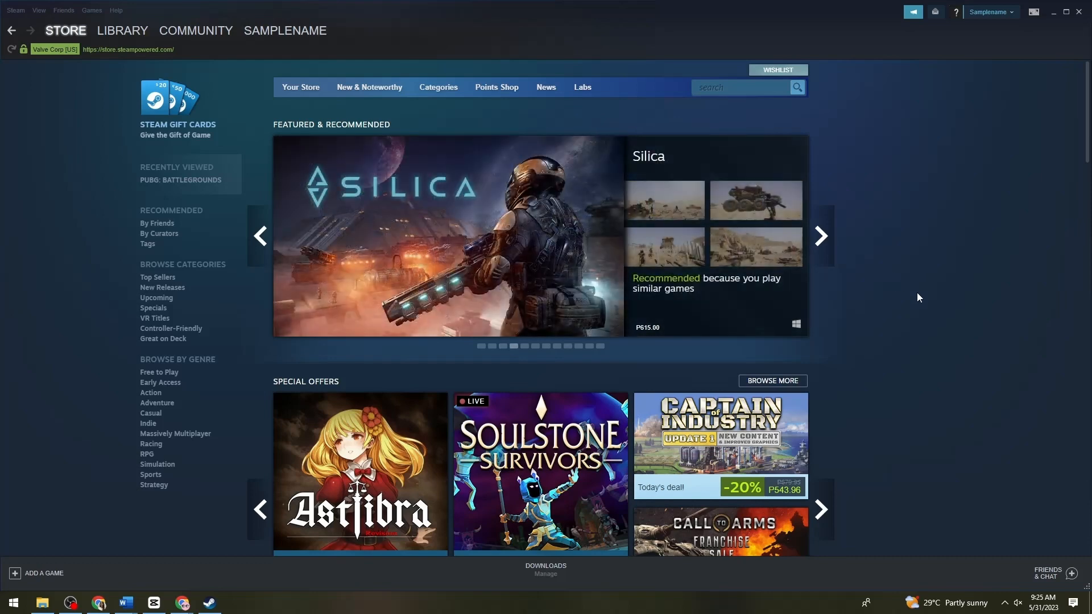
{"action": "mouse_move", "coordinate": [911, 296]}
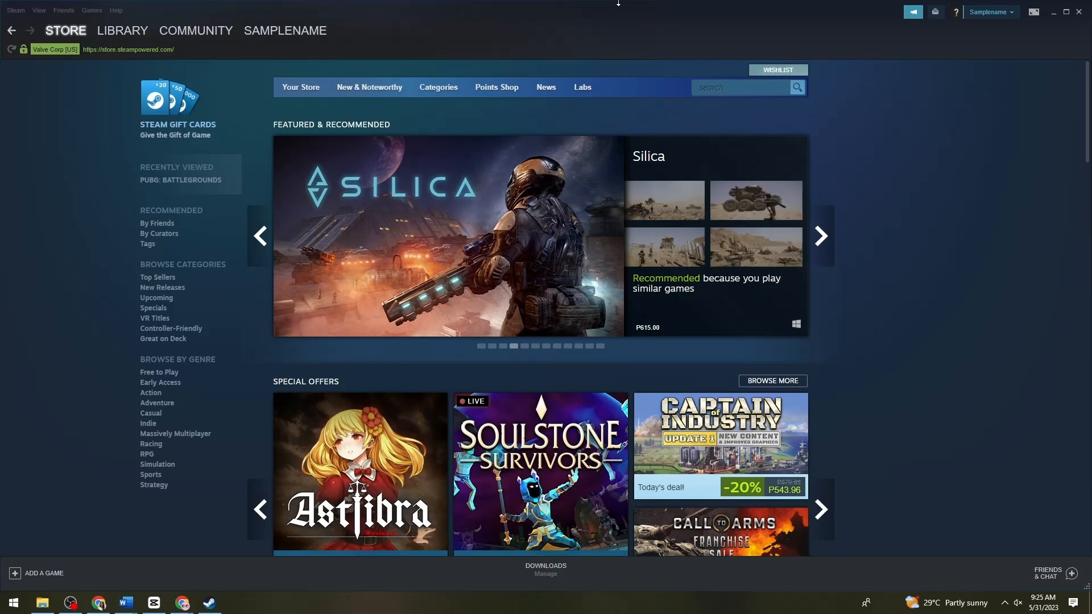
{"action": "mouse_move", "coordinate": [1057, 238]}
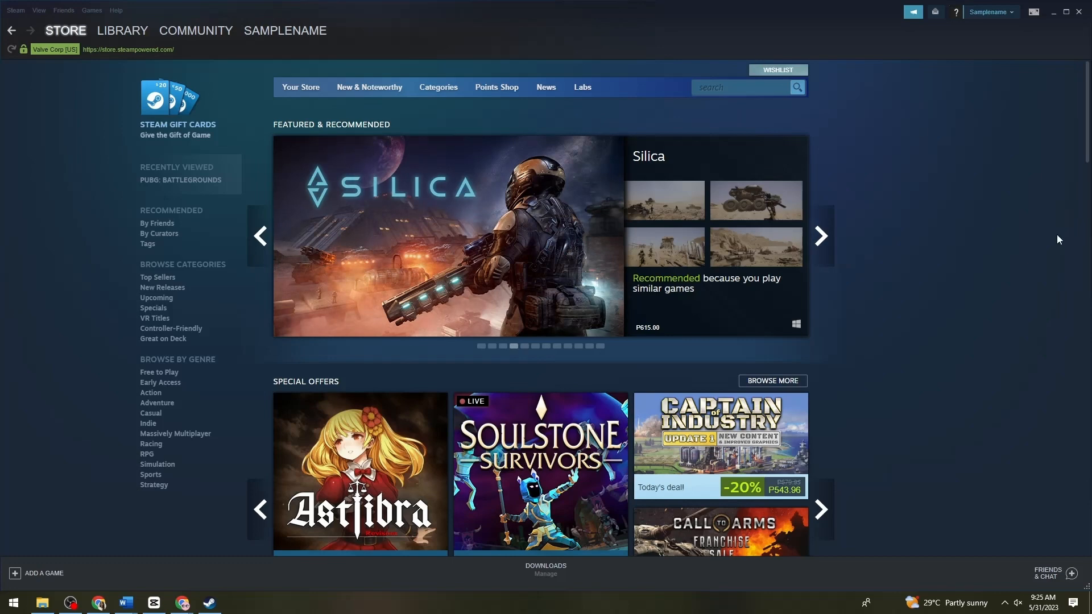
{"action": "left_click", "coordinate": [820, 236]}
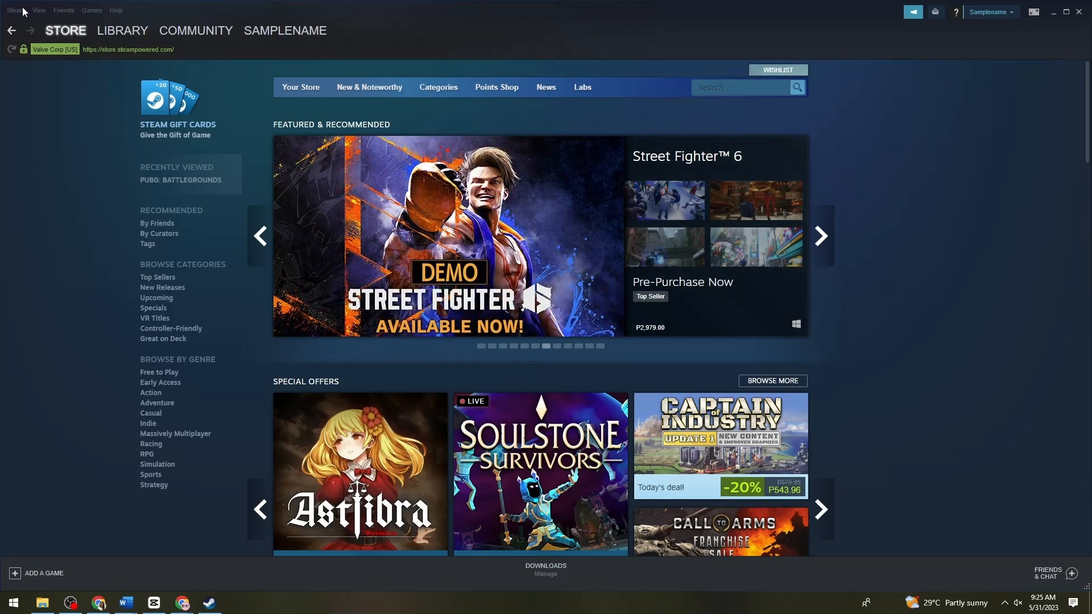
{"action": "left_click", "coordinate": [15, 10]}
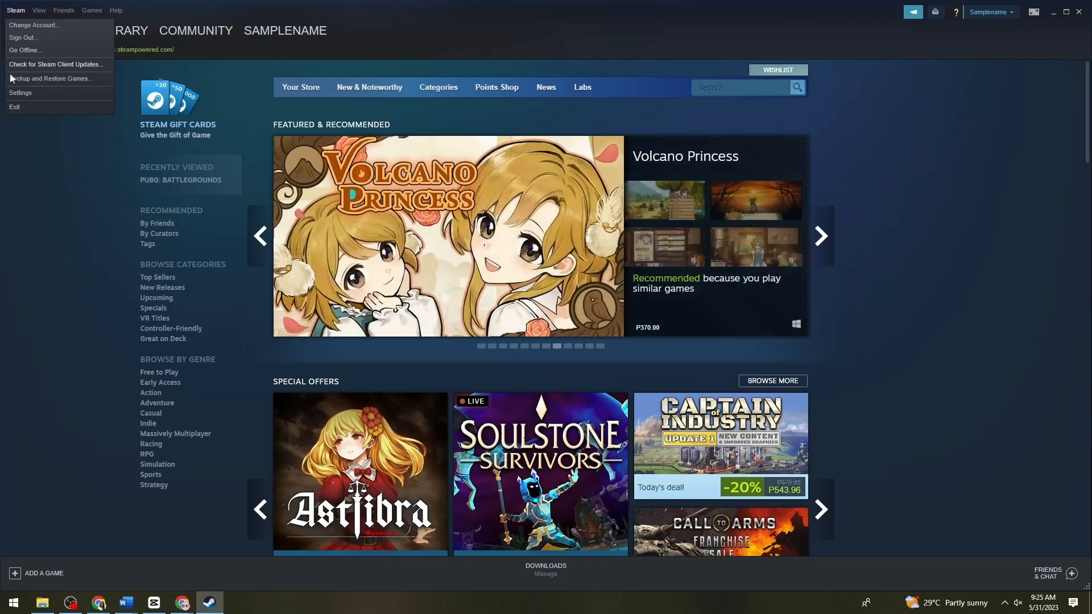
{"action": "left_click", "coordinate": [20, 92]}
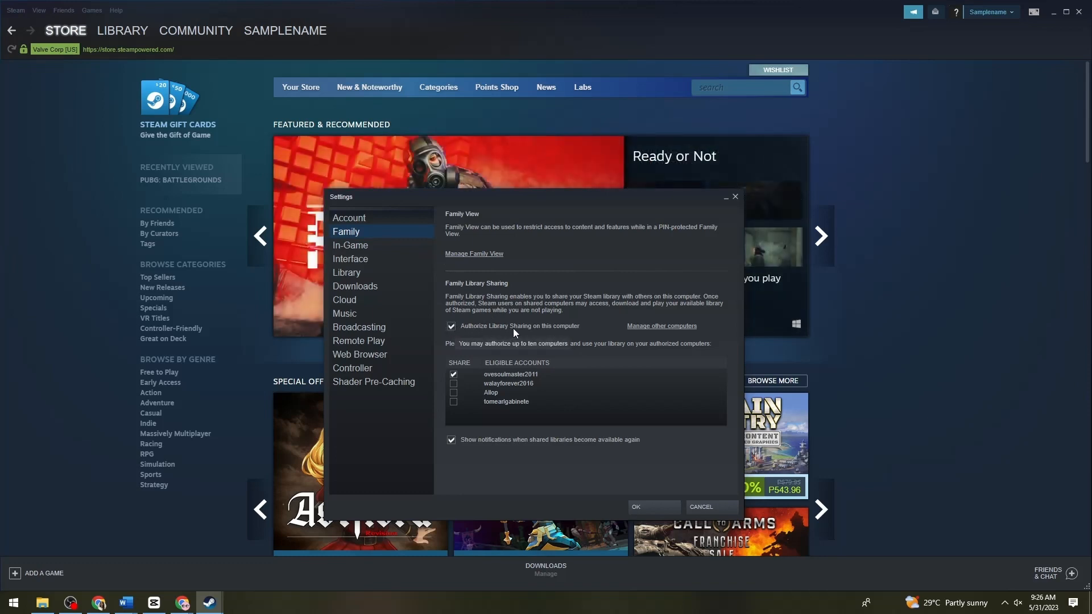
{"action": "mouse_move", "coordinate": [583, 333]}
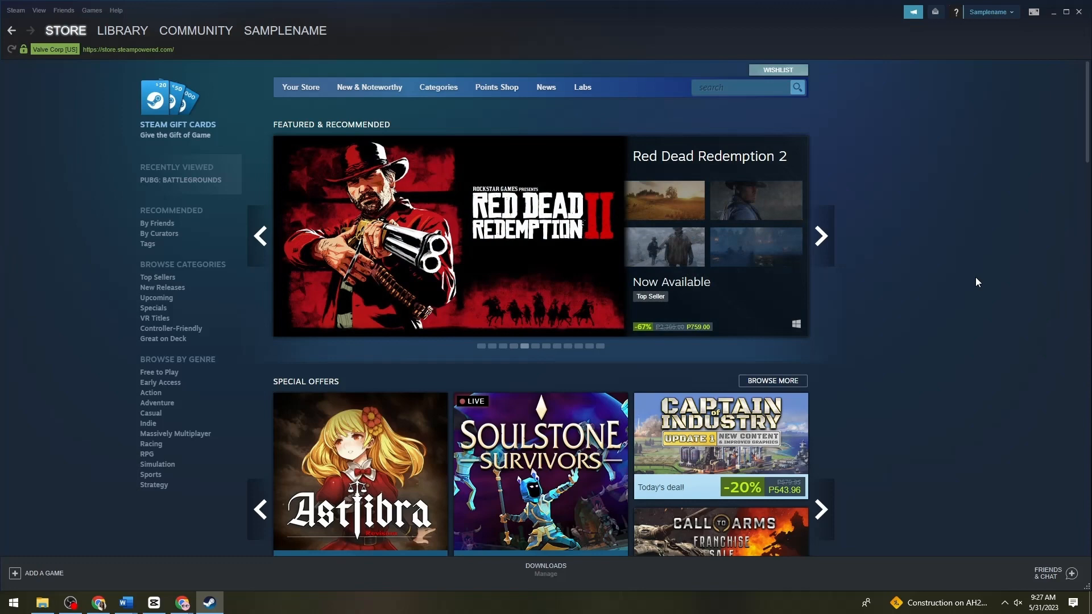
{"action": "mouse_move", "coordinate": [999, 296]}
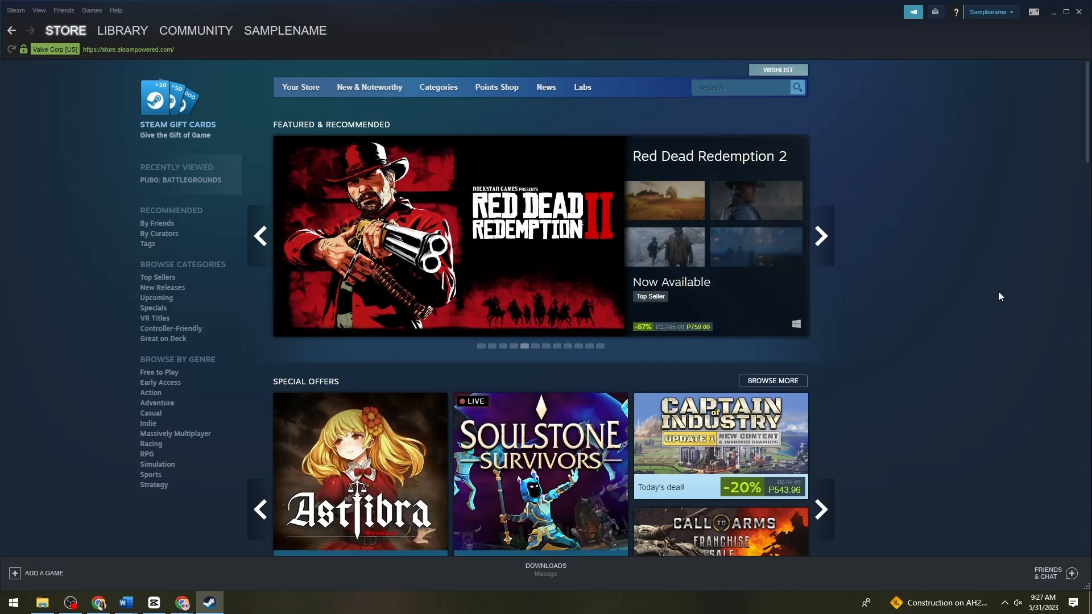